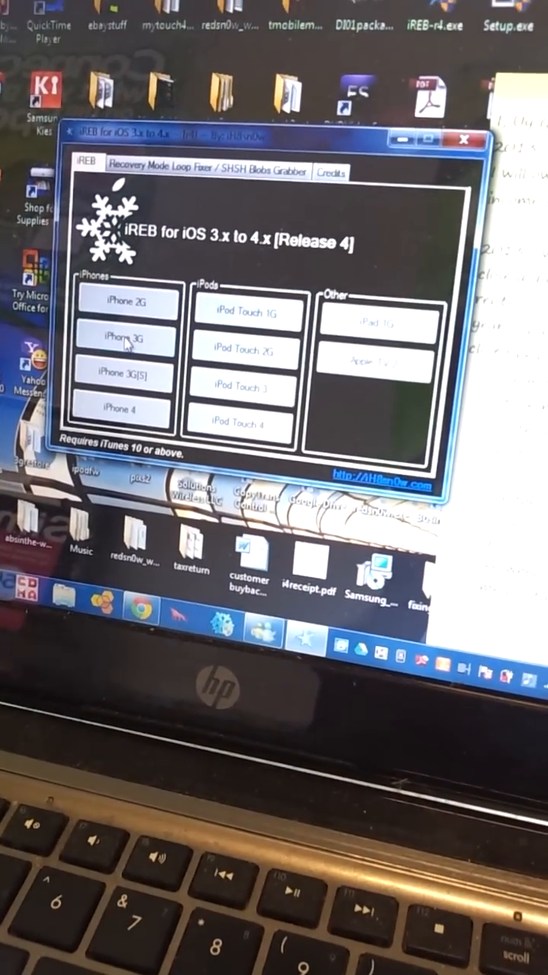
Choose iPhone 3G in iREB to start putting the phone into pwned DFU mode
left_click(126, 337)
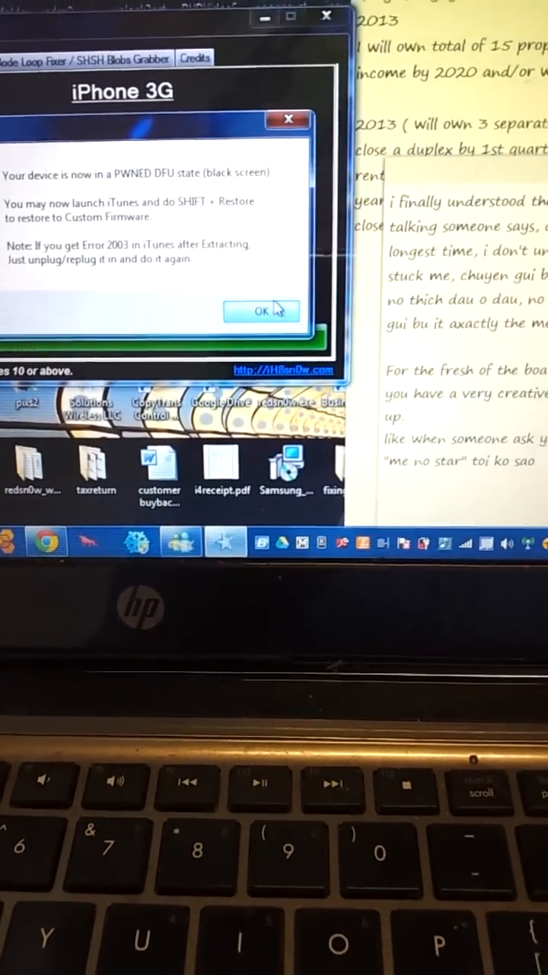
Acknowledge the pwned DFU success message and close iREB
left_click(262, 312)
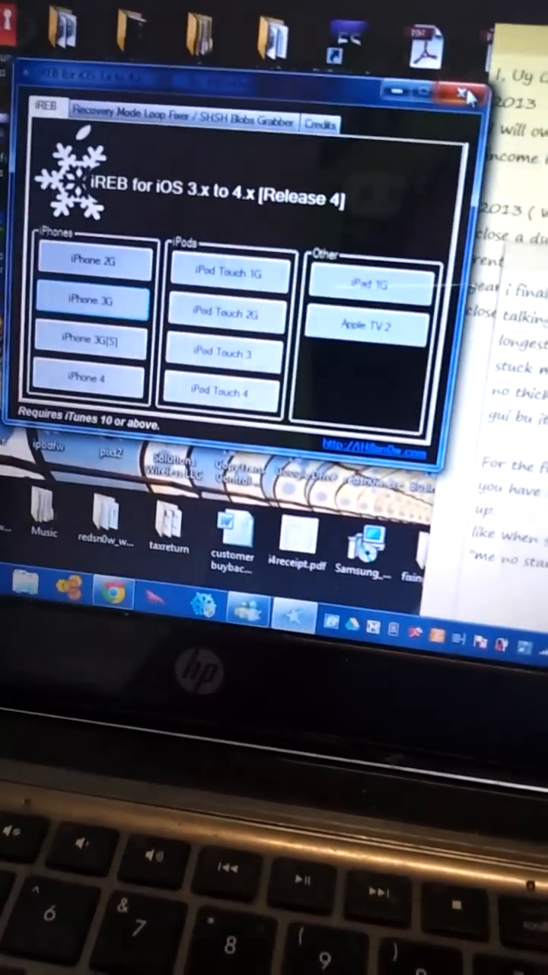
left_click(457, 91)
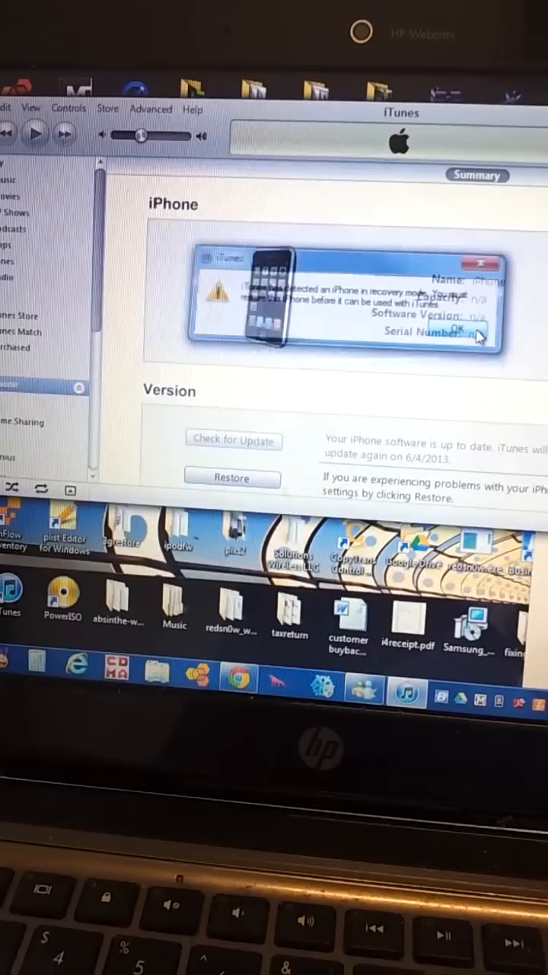
Dismiss the iTunes alert about an iPhone detected in recovery mode
left_click(455, 329)
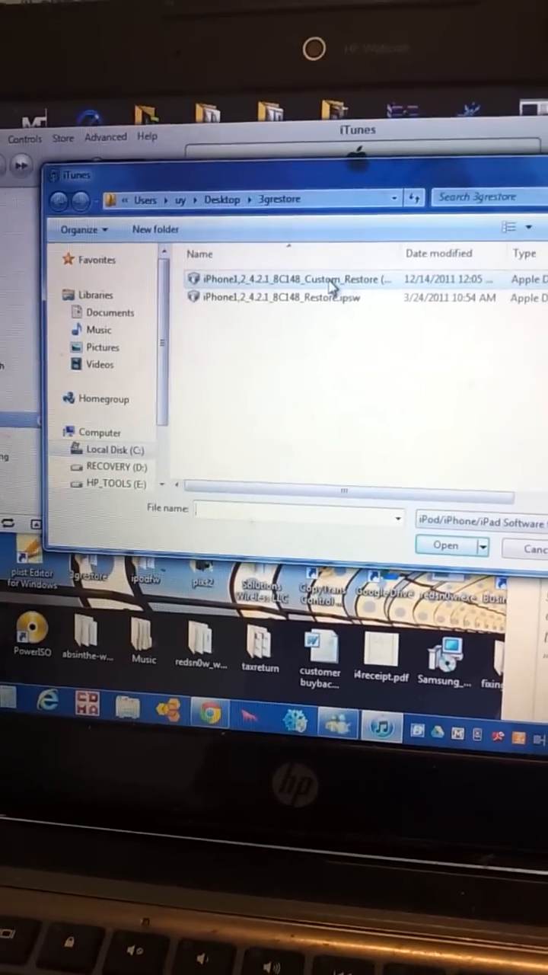
Restore the iPhone from the iPhone1,2 4.2.1 Custom_Restore ipsw in the 3grestore folder
left_click(297, 291)
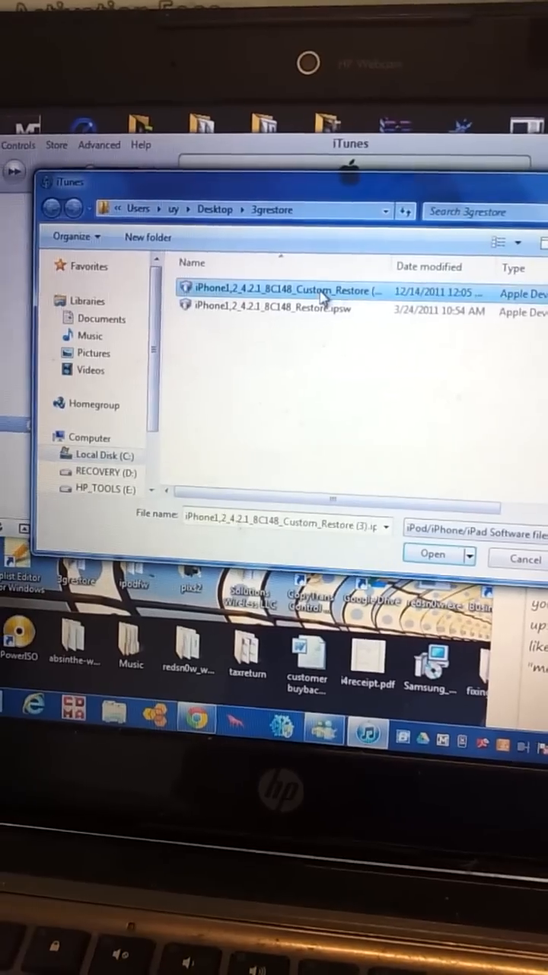
left_click(432, 554)
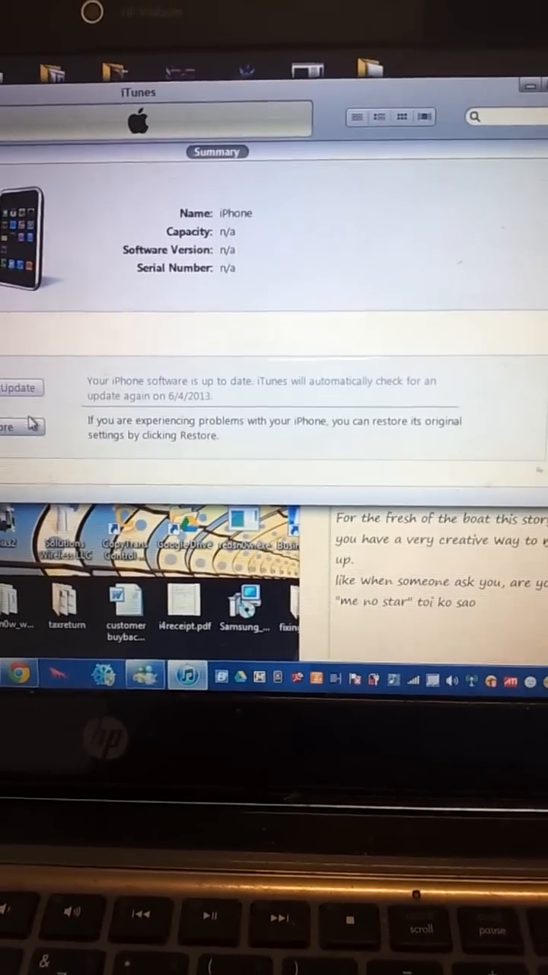
left_click(21, 407)
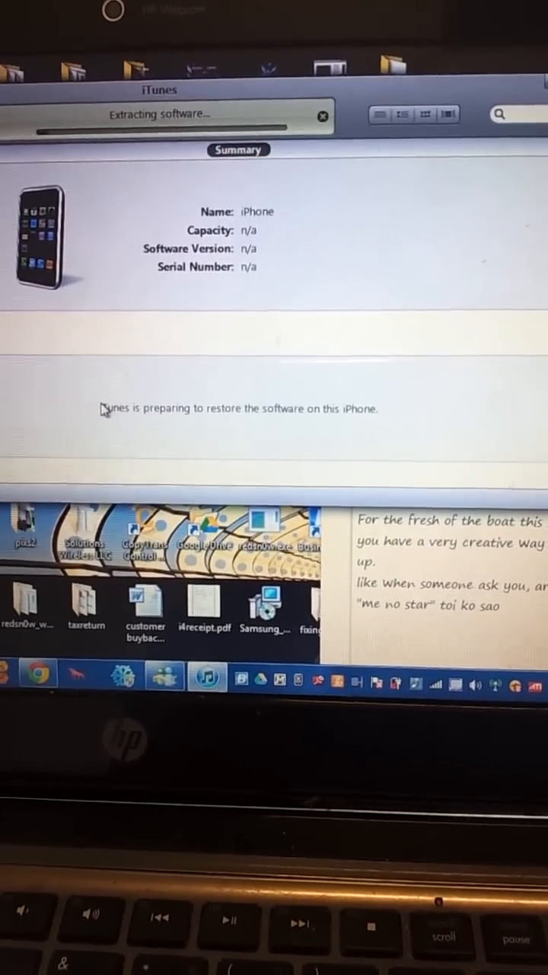